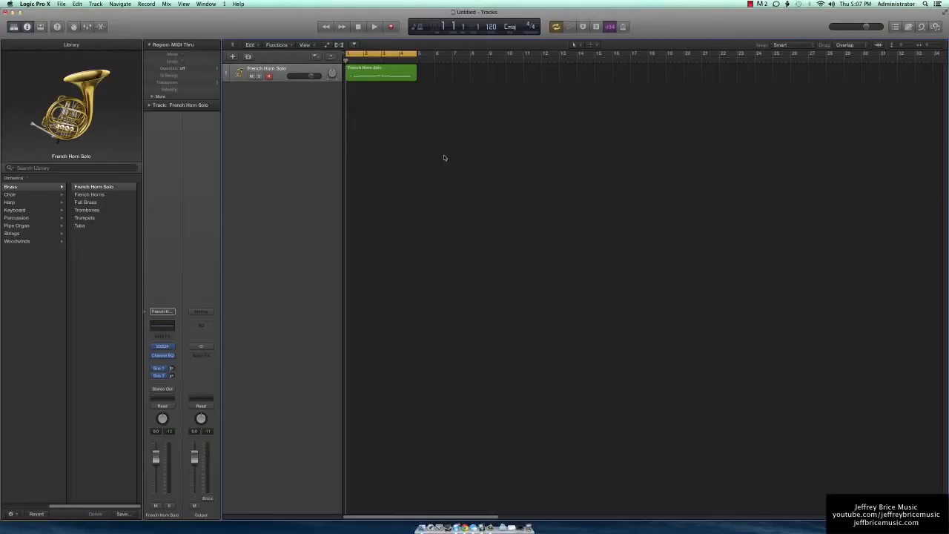
pyautogui.moveTo(242, 181)
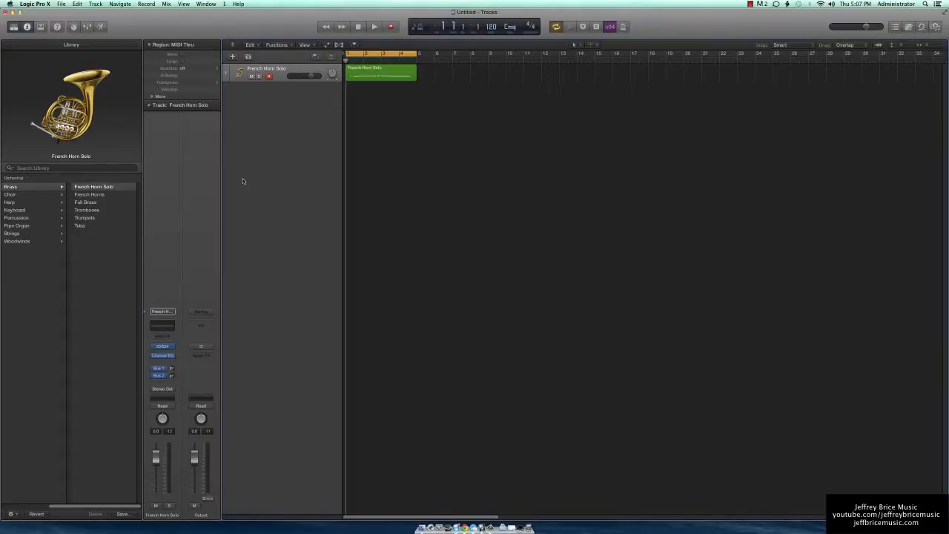
pyautogui.moveTo(235, 150)
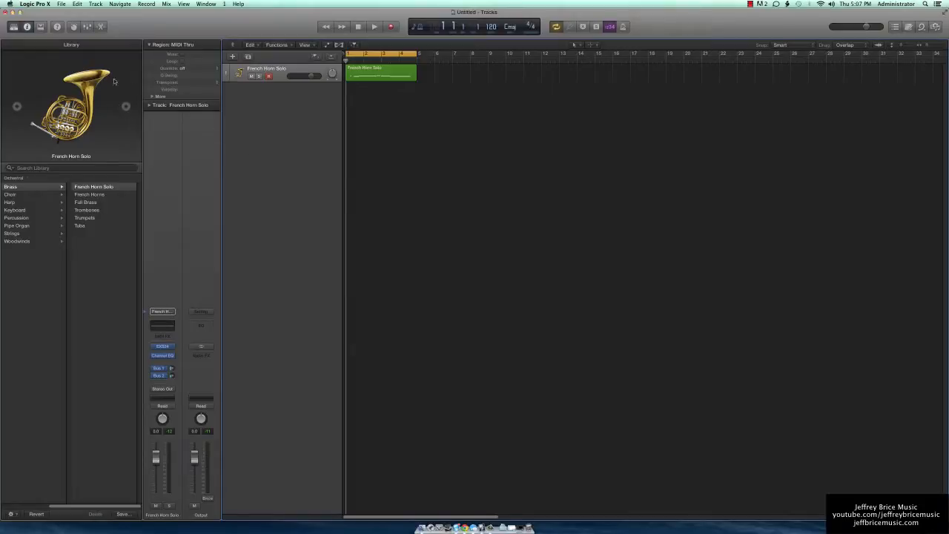
pyautogui.moveTo(321, 181)
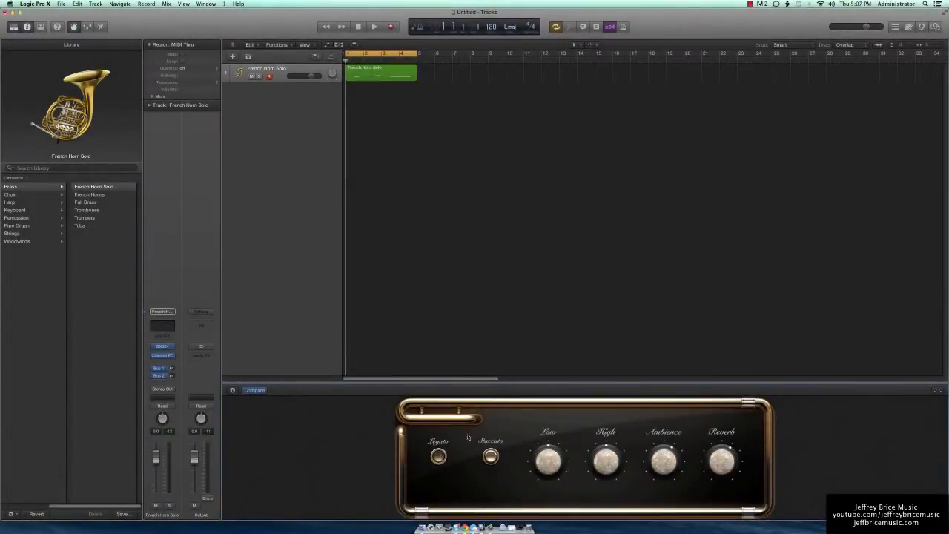
pyautogui.moveTo(468, 475)
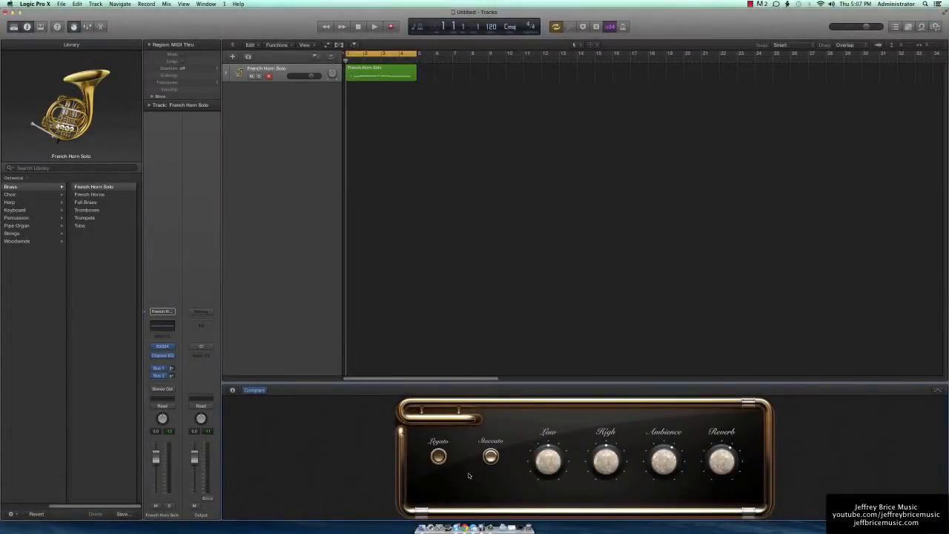
# Audition the French Horn Solo's legato and staccato sounds, playing the region and stopping
pyautogui.click(373, 27)
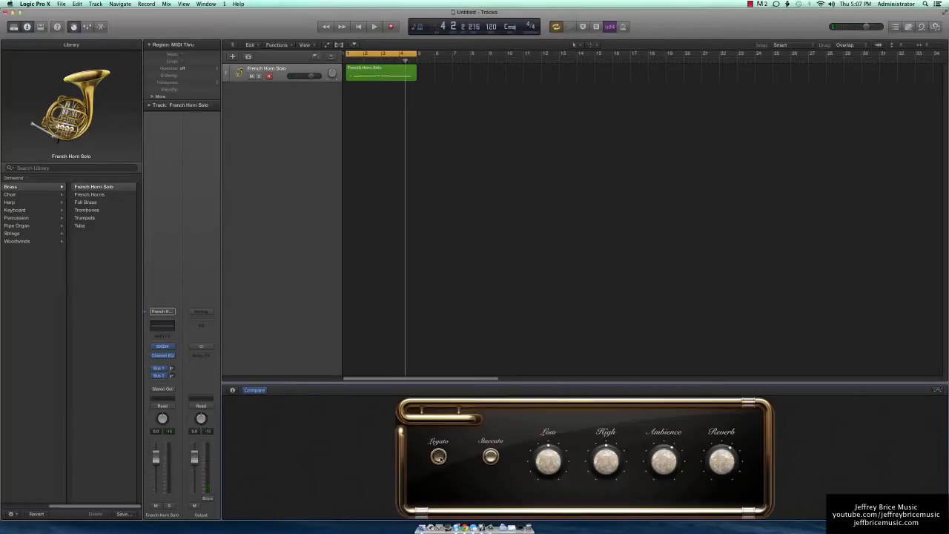
pyautogui.click(373, 27)
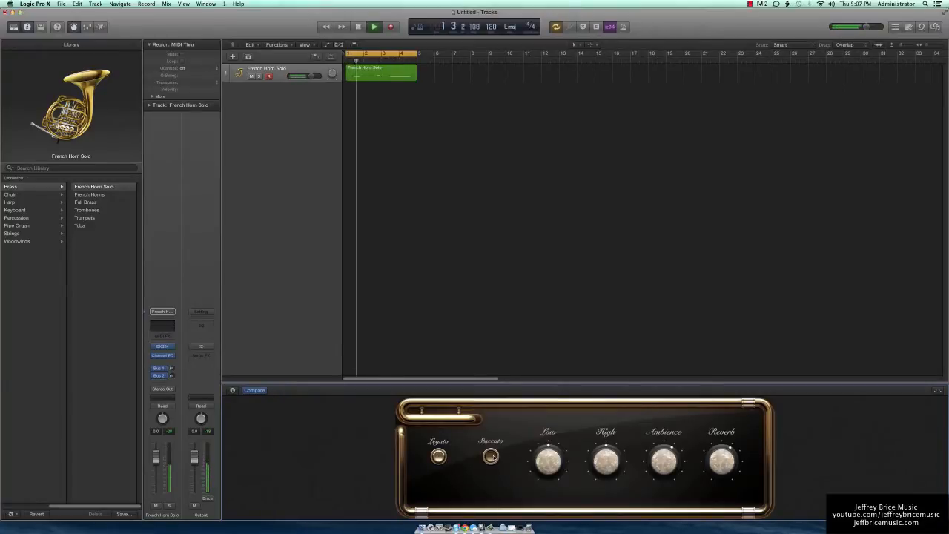
pyautogui.click(358, 27)
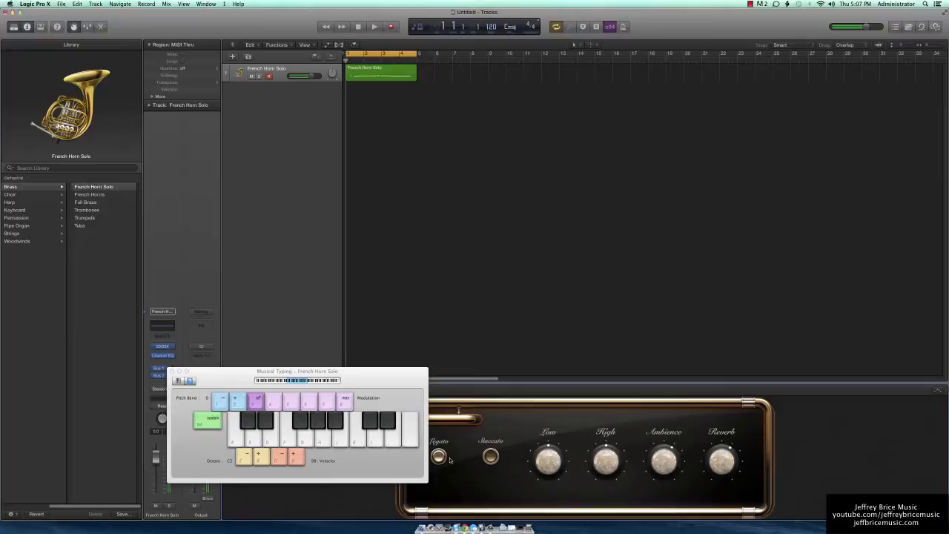
# Dismiss Musical Typing, select the French Horn Solo region, and open its EXS24 sampler settings
pyautogui.moveTo(297, 370); pyautogui.dragTo(400, 386)
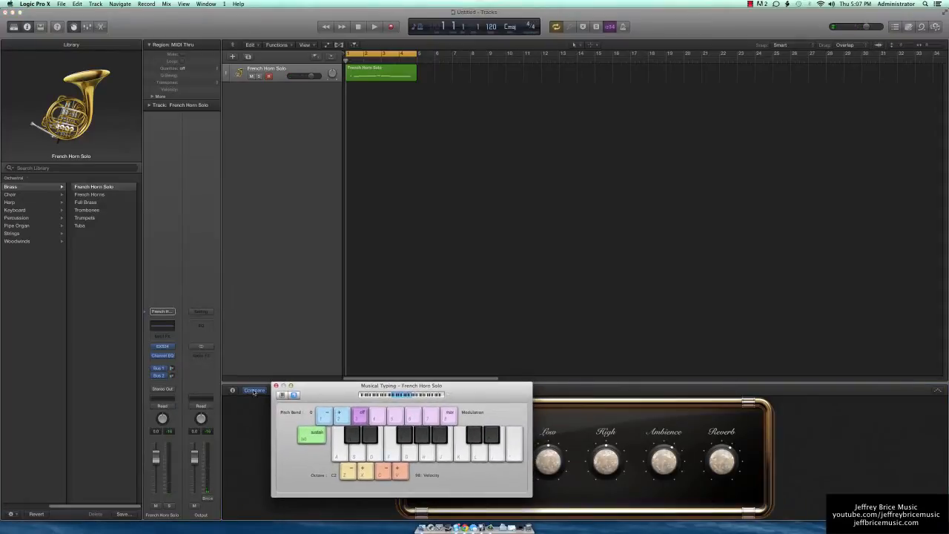
pyautogui.click(276, 385)
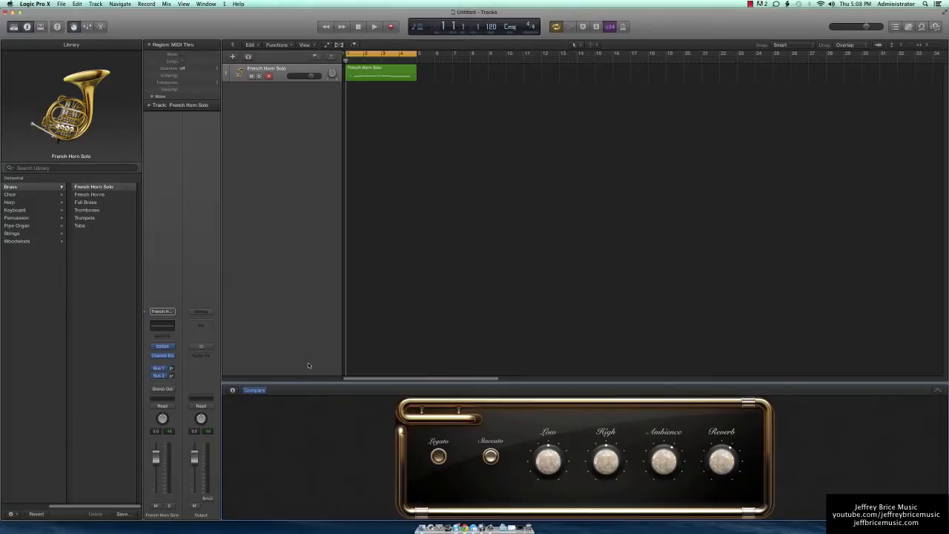
pyautogui.click(381, 72)
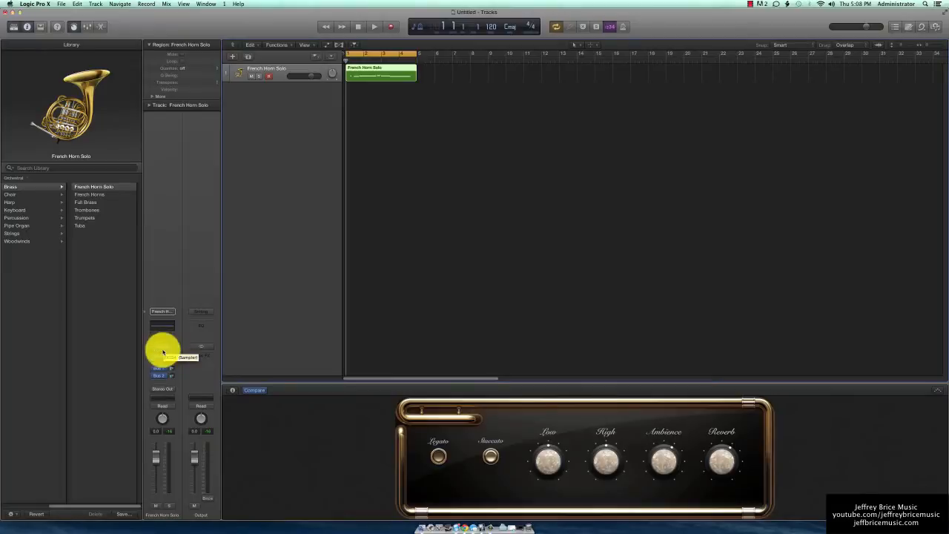
pyautogui.click(163, 357)
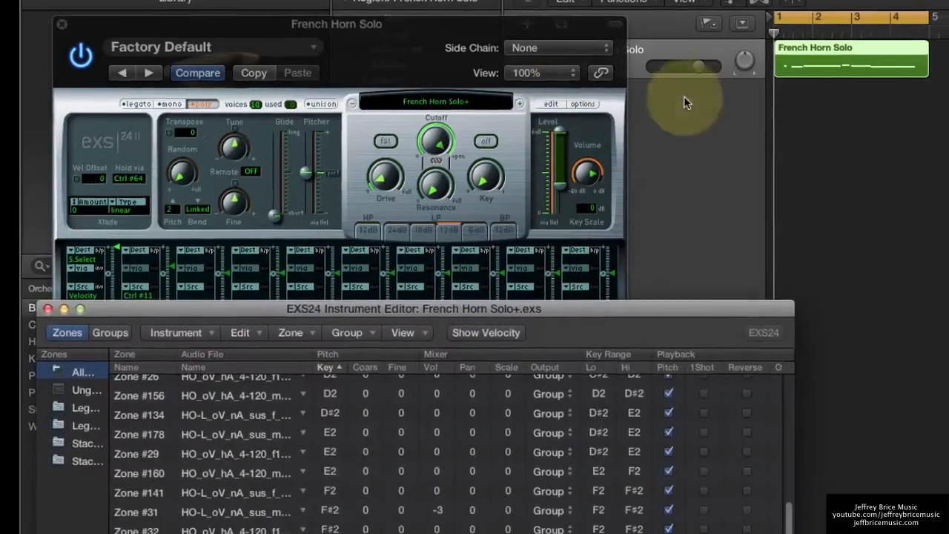
# Show the sample groups with the Select Group By column to inspect legato (1) and staccato (2) articulations
pyautogui.click(109, 332)
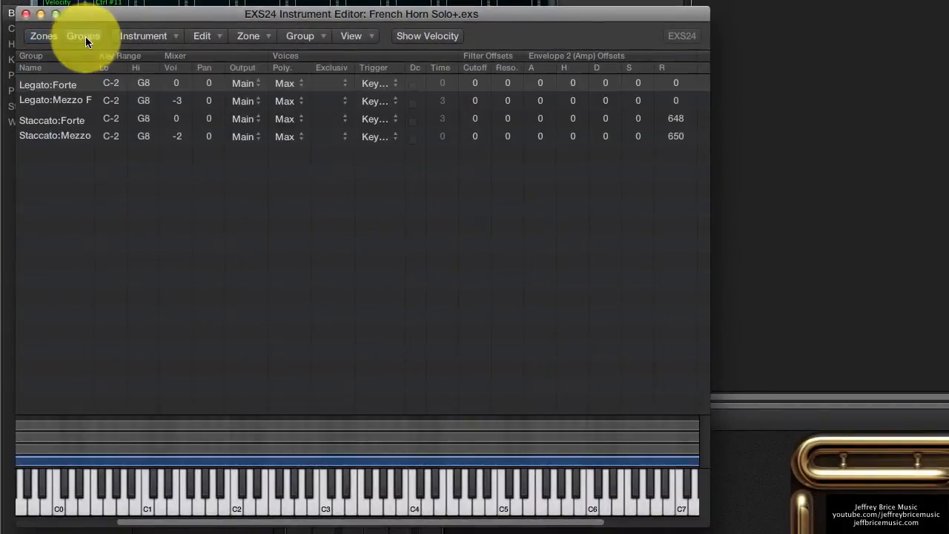
pyautogui.click(357, 36)
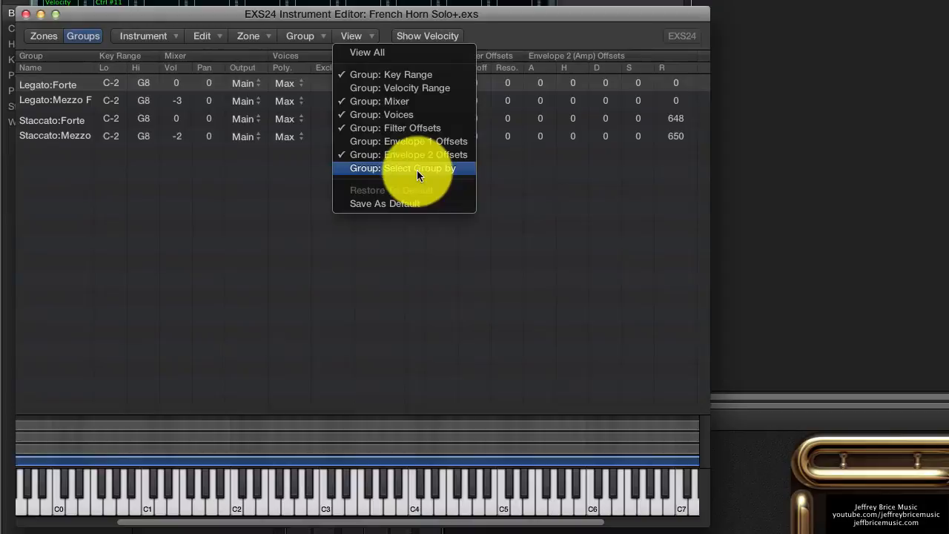
pyautogui.click(419, 168)
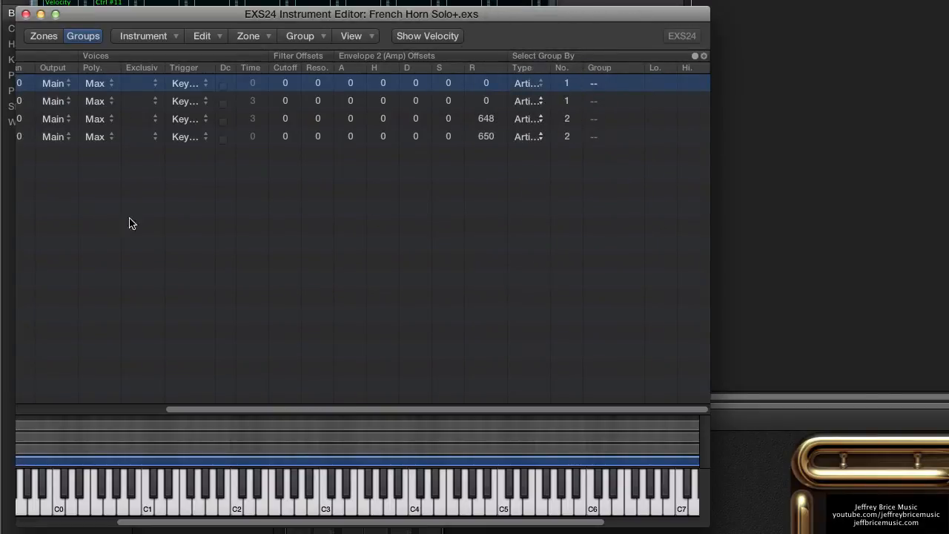
pyautogui.hscroll(-3)
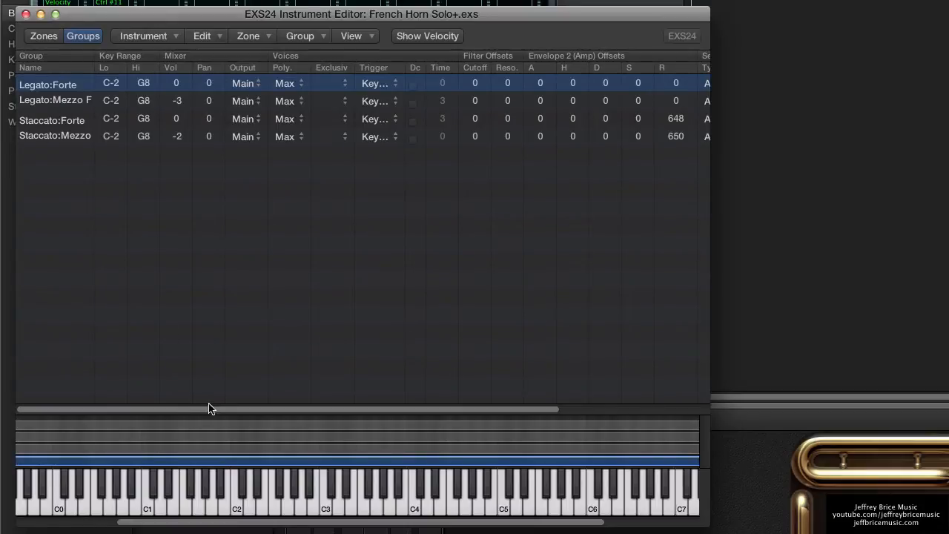
pyautogui.hscroll(3)
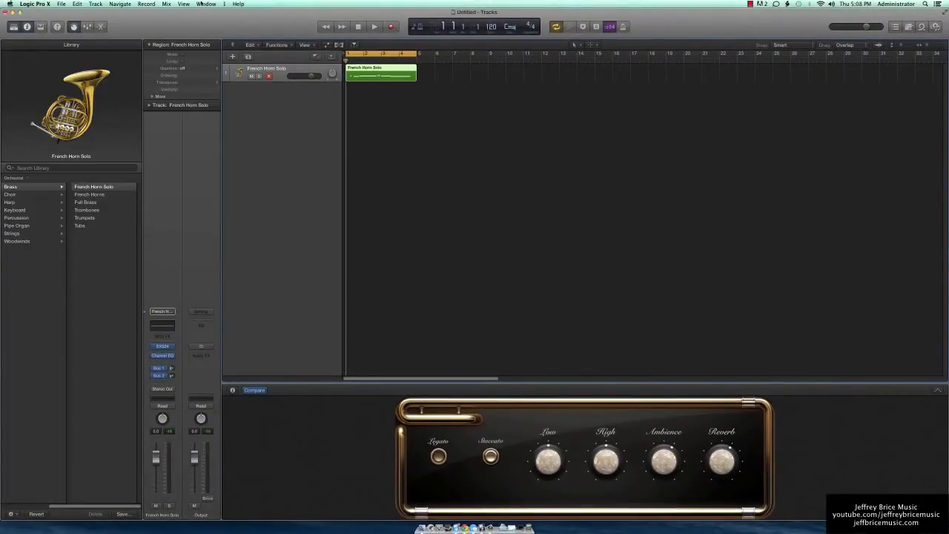
# Choose Window > Open Event List for the horn region's ten notes
pyautogui.click(206, 4)
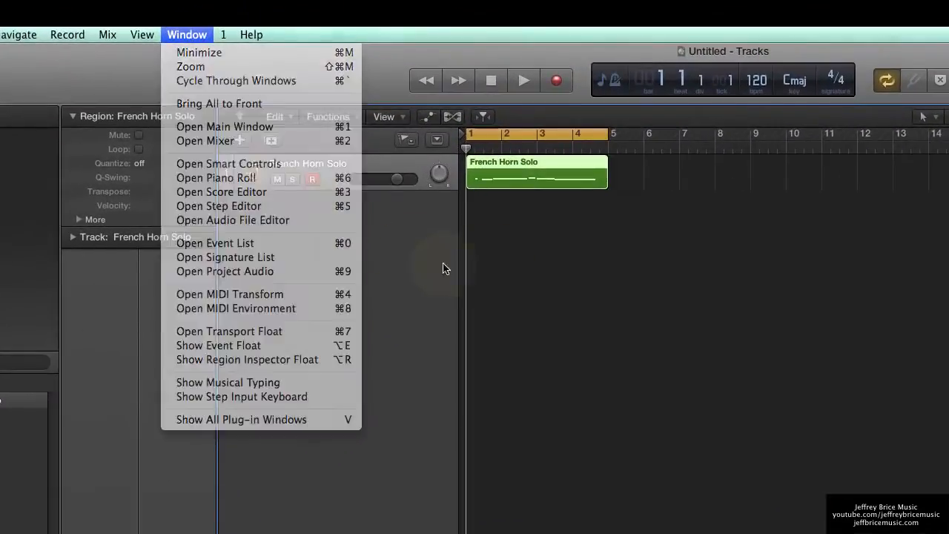
pyautogui.click(215, 242)
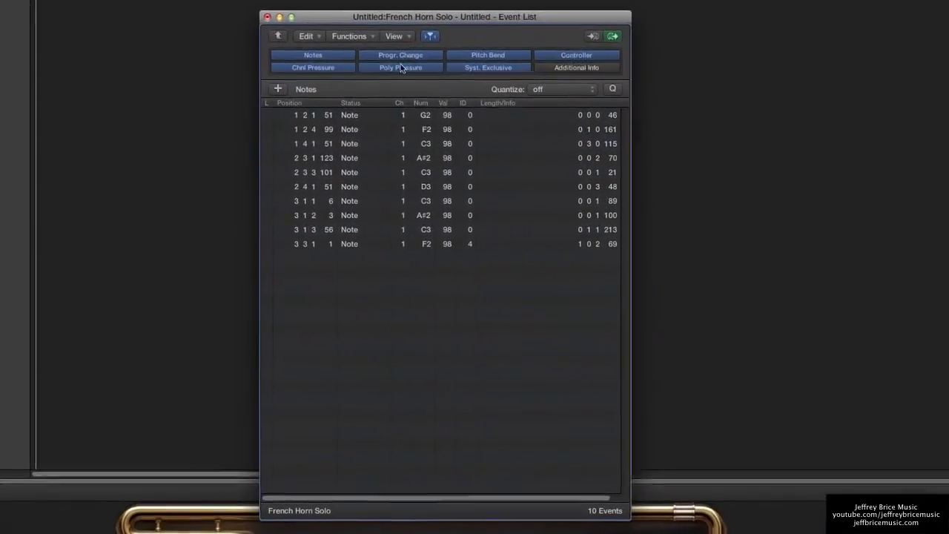
# Set articulation ID 2 on the second, third and last notes and ID 1 on the middle six
pyautogui.click(395, 36)
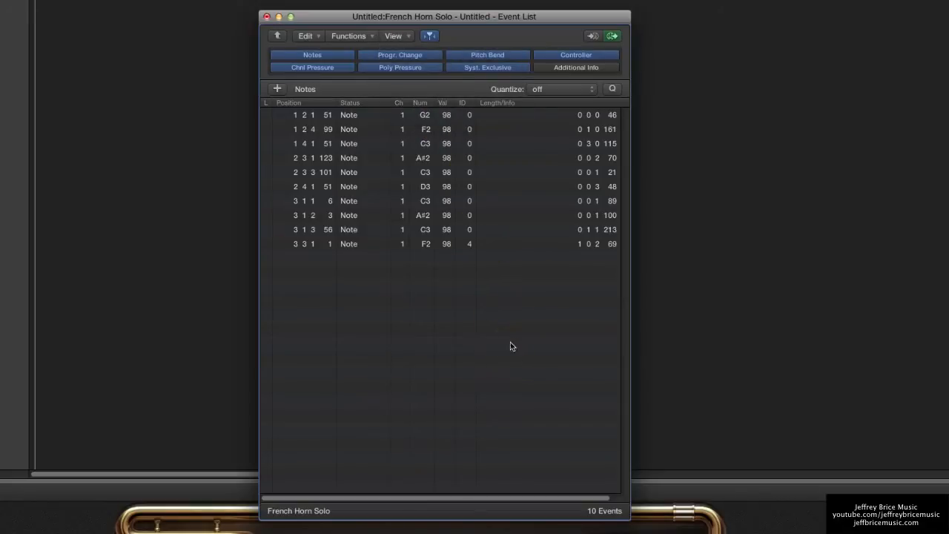
pyautogui.click(348, 243)
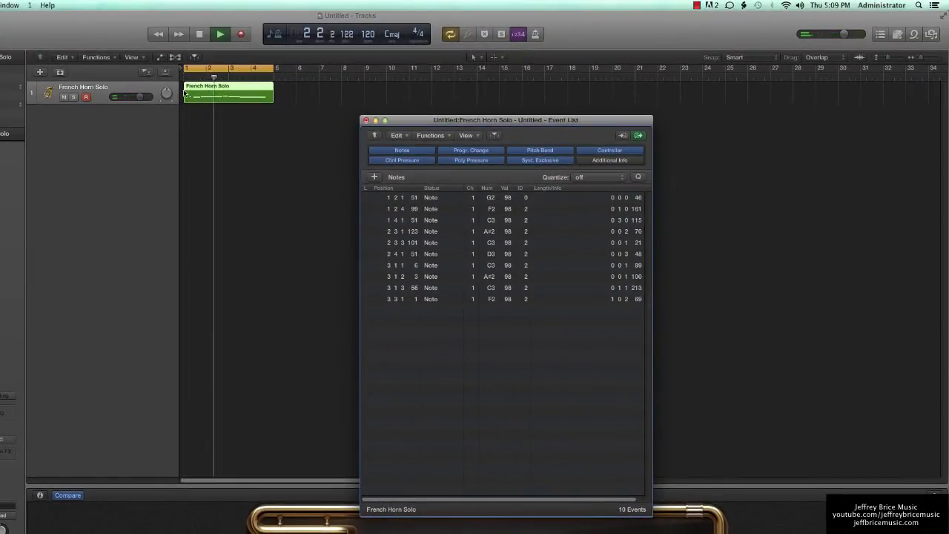
pyautogui.click(219, 34)
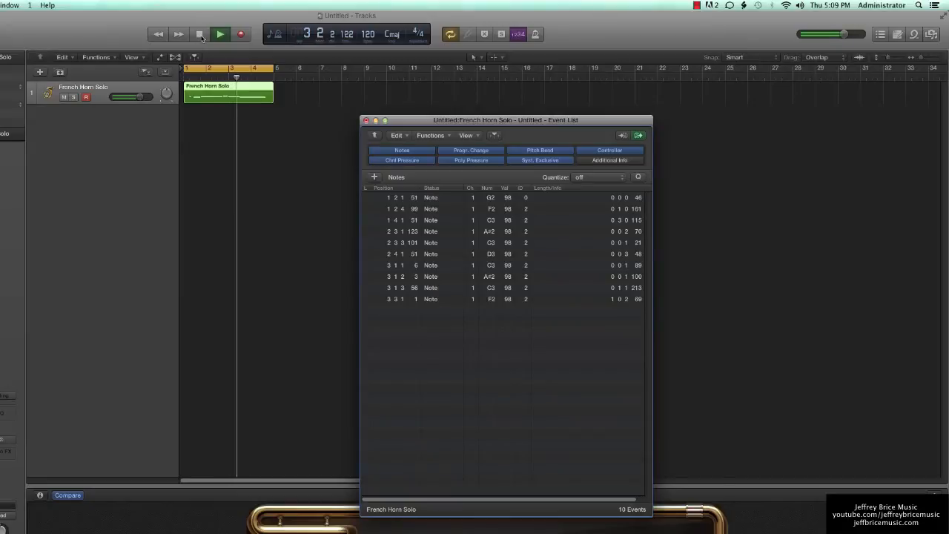
pyautogui.click(220, 34)
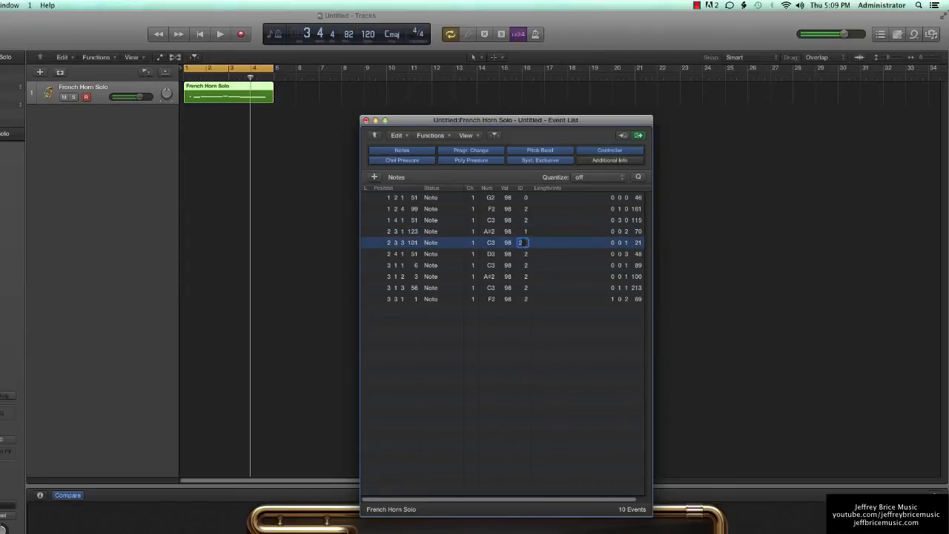
pyautogui.click(520, 253)
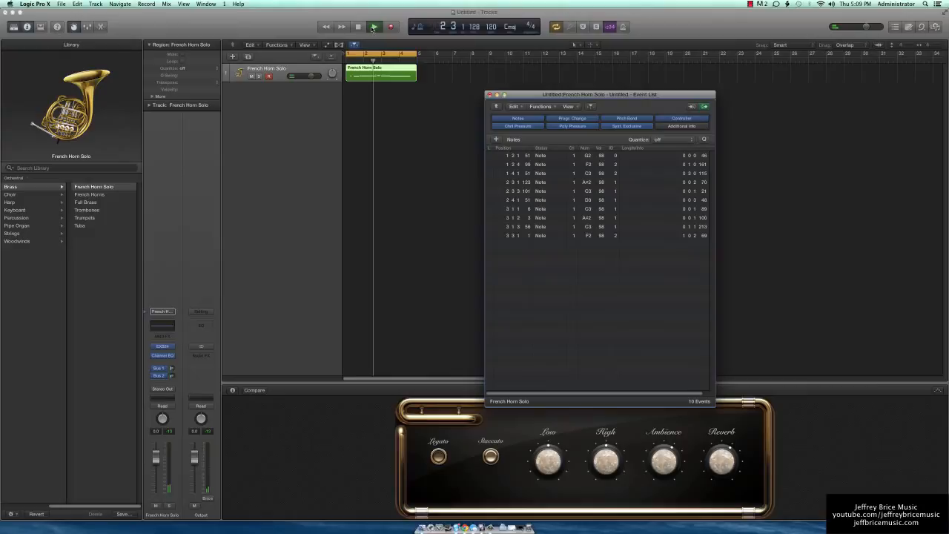
# Select the six middle notes to change their articulation IDs
pyautogui.click(373, 27)
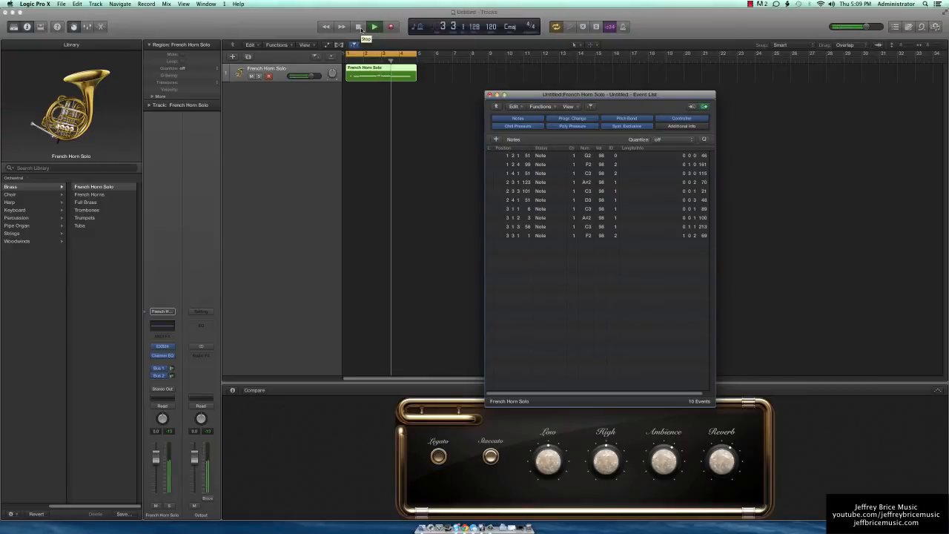
pyautogui.click(358, 26)
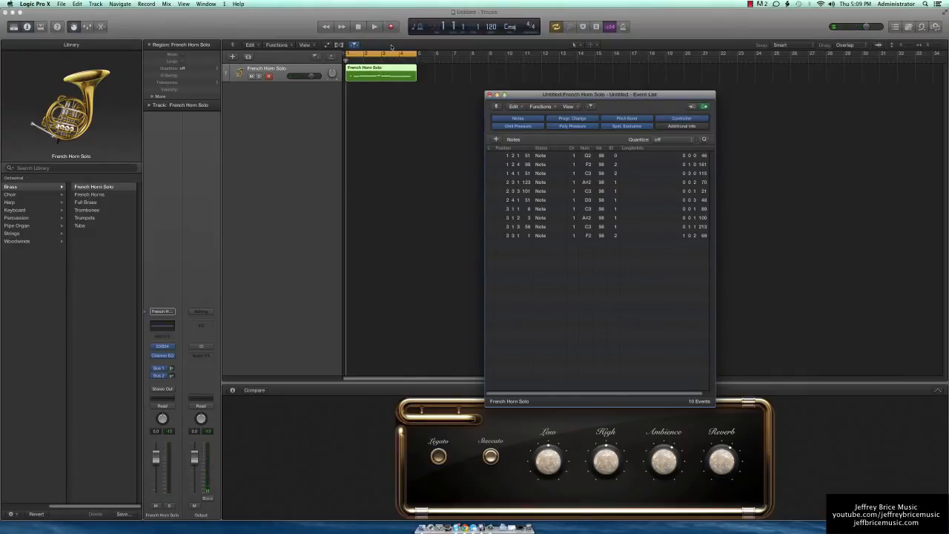
pyautogui.click(615, 173)
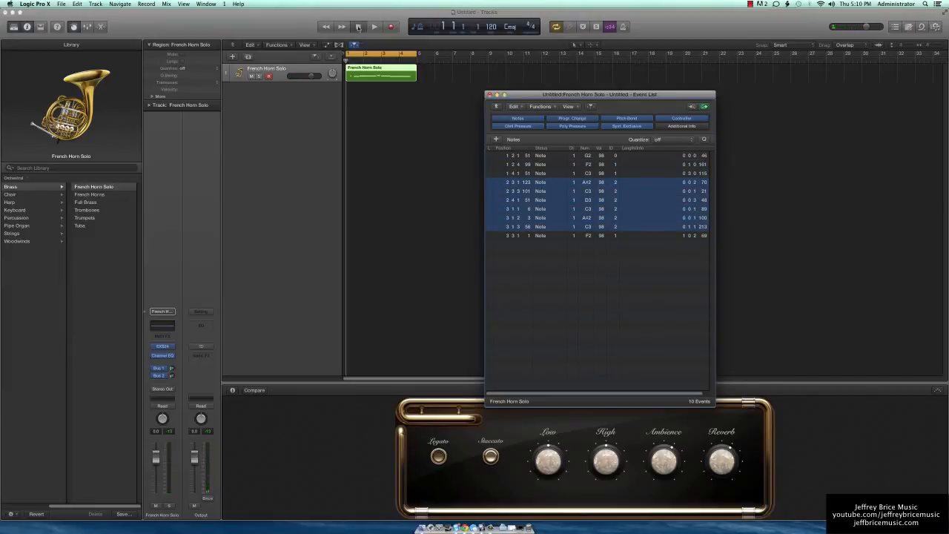
# Play the region to hear the new articulations, then move the Event List aside
pyautogui.click(374, 27)
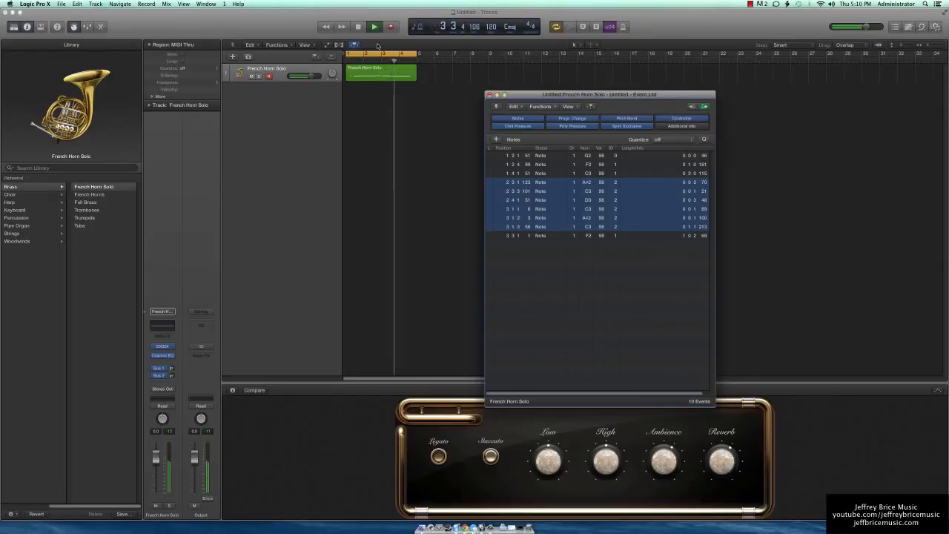
pyautogui.click(358, 27)
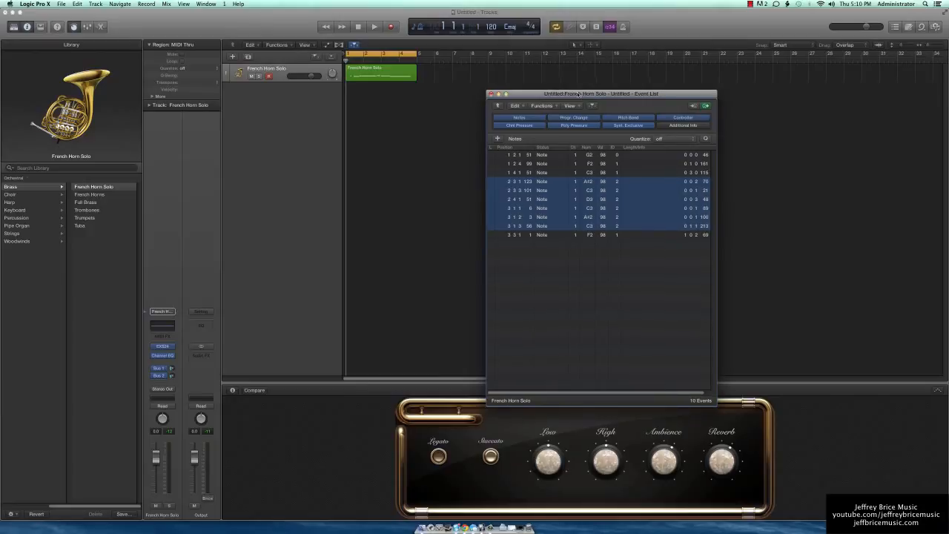
pyautogui.moveTo(600, 93); pyautogui.dragTo(756, 57)
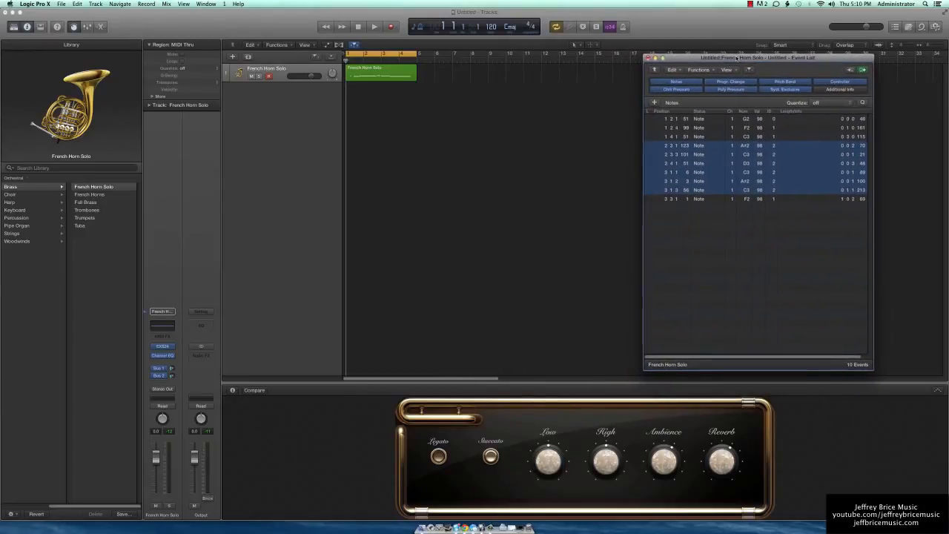